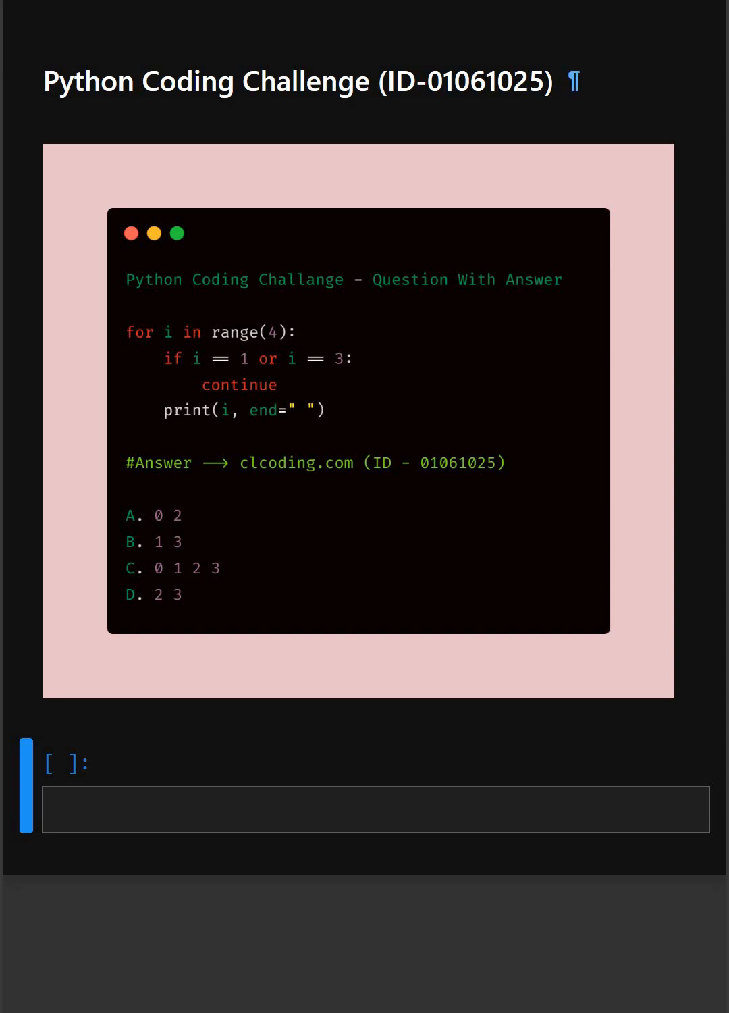
mouse_move(189, 547)
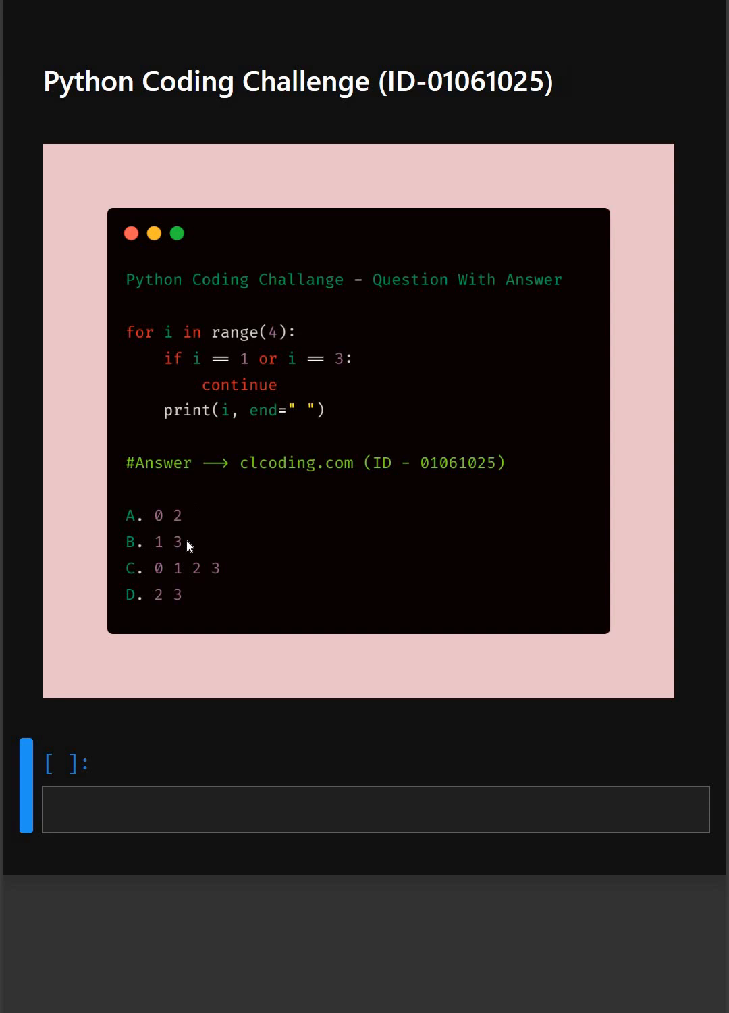
mouse_move(188, 566)
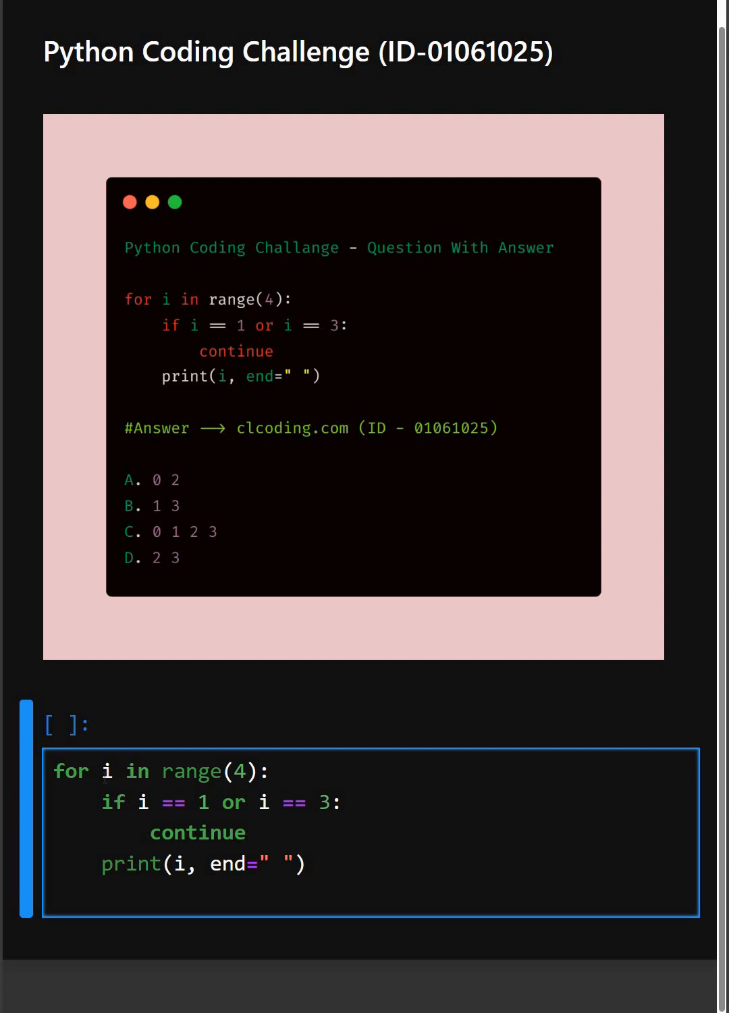
- Enter the for i in range(4) loop with if i in (1,3): continue and print(i, end=" ")
left_click(101, 771)
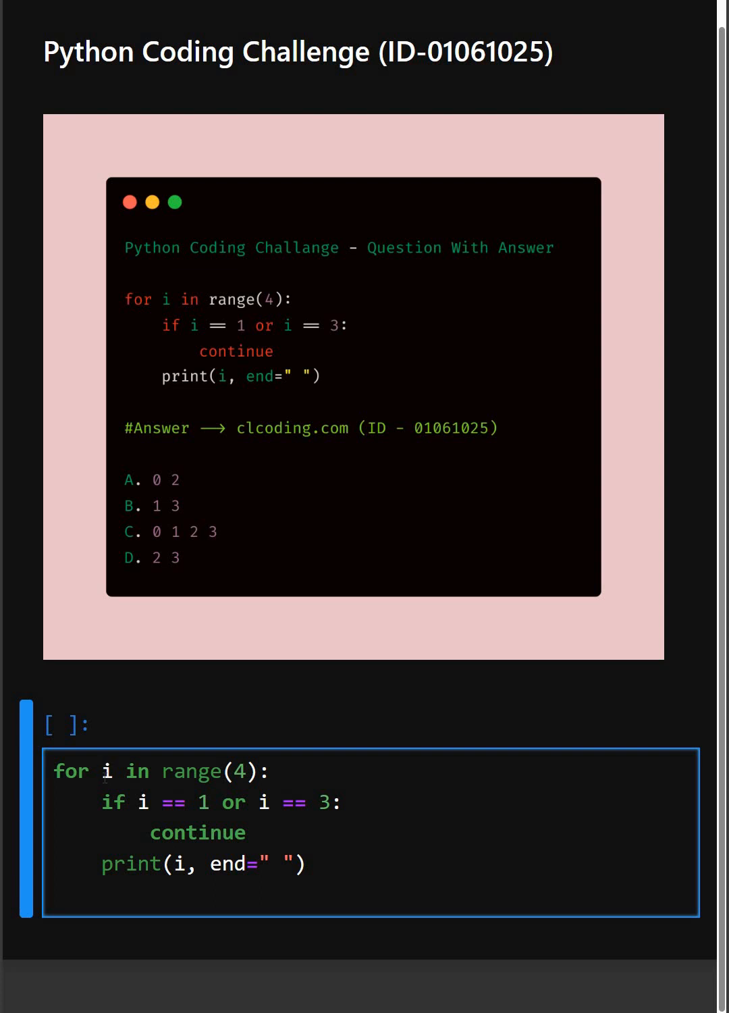
left_click(101, 770)
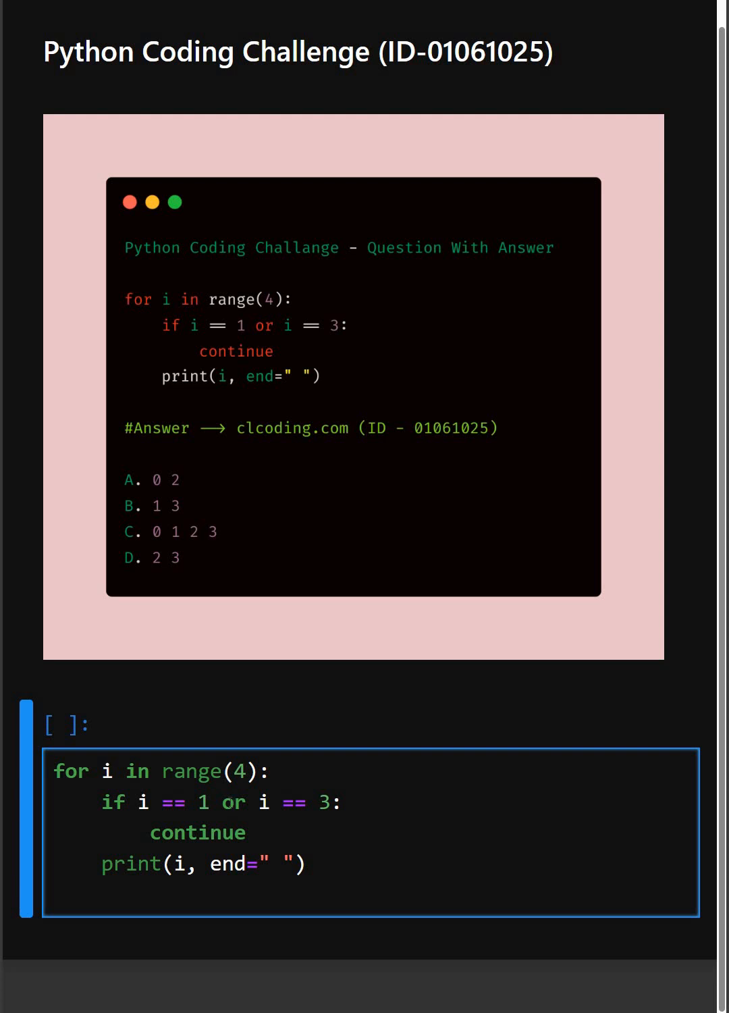
left_click(248, 832)
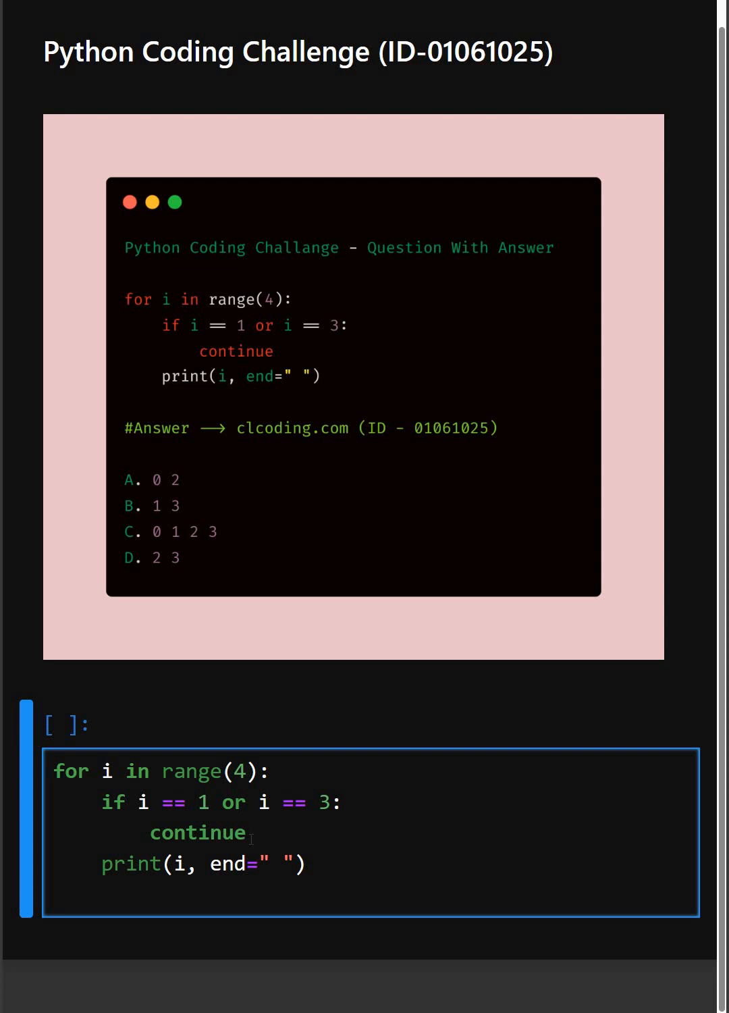
left_click(248, 831)
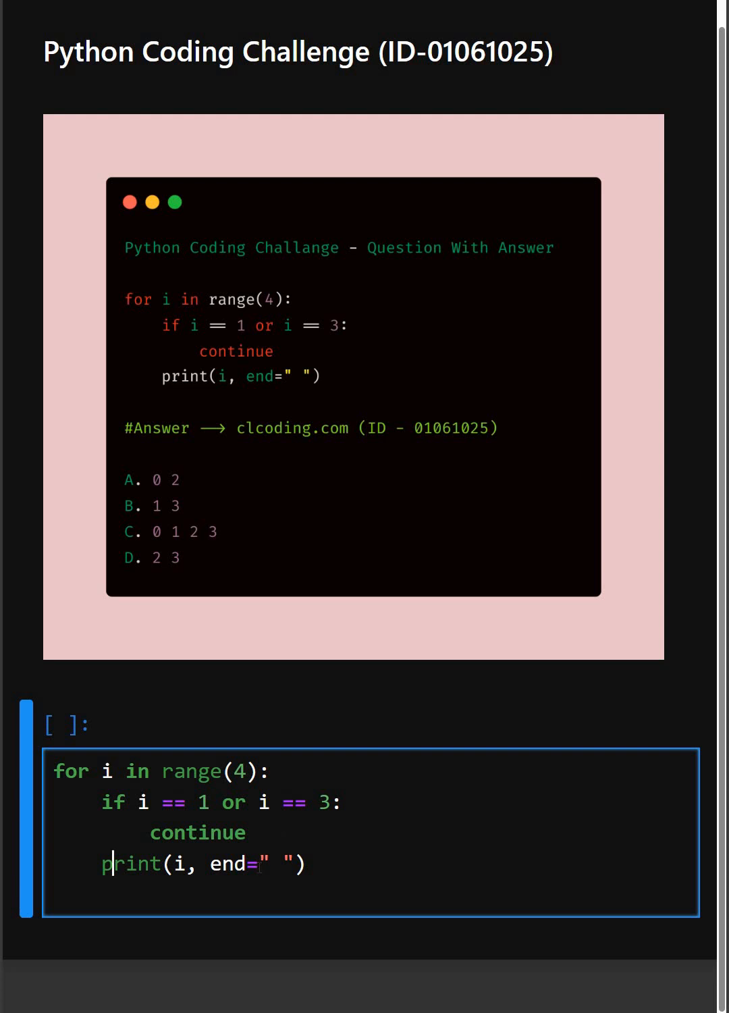
left_click(257, 864)
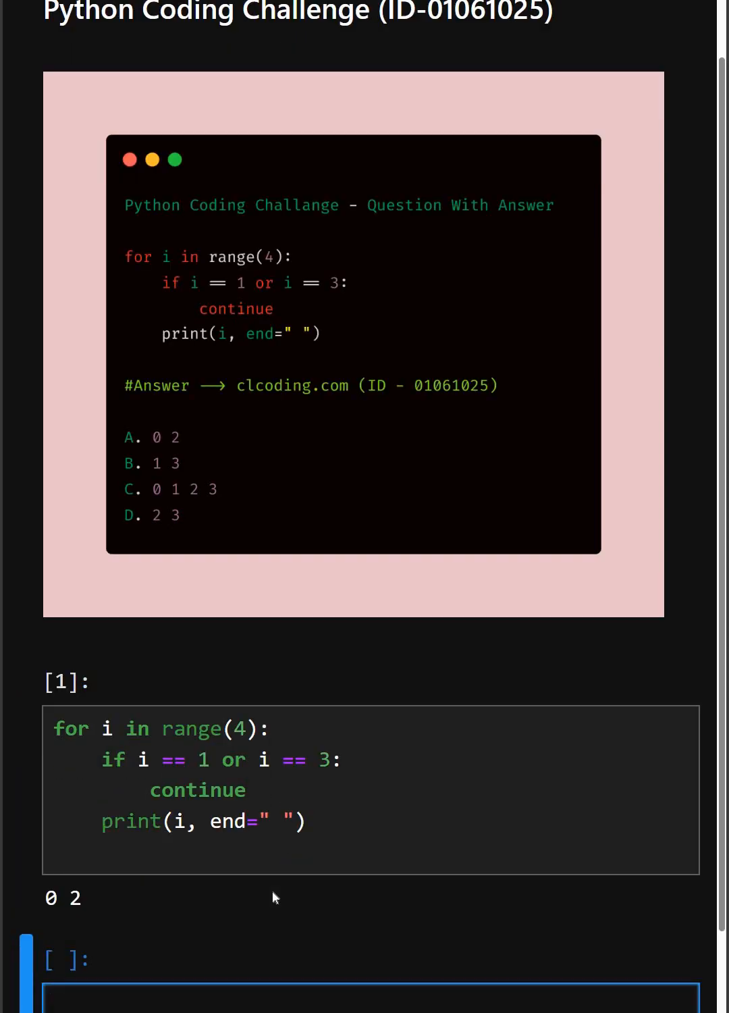
- Scroll to view the executed cell's output 0 2 beneath it
scroll("up", 3)
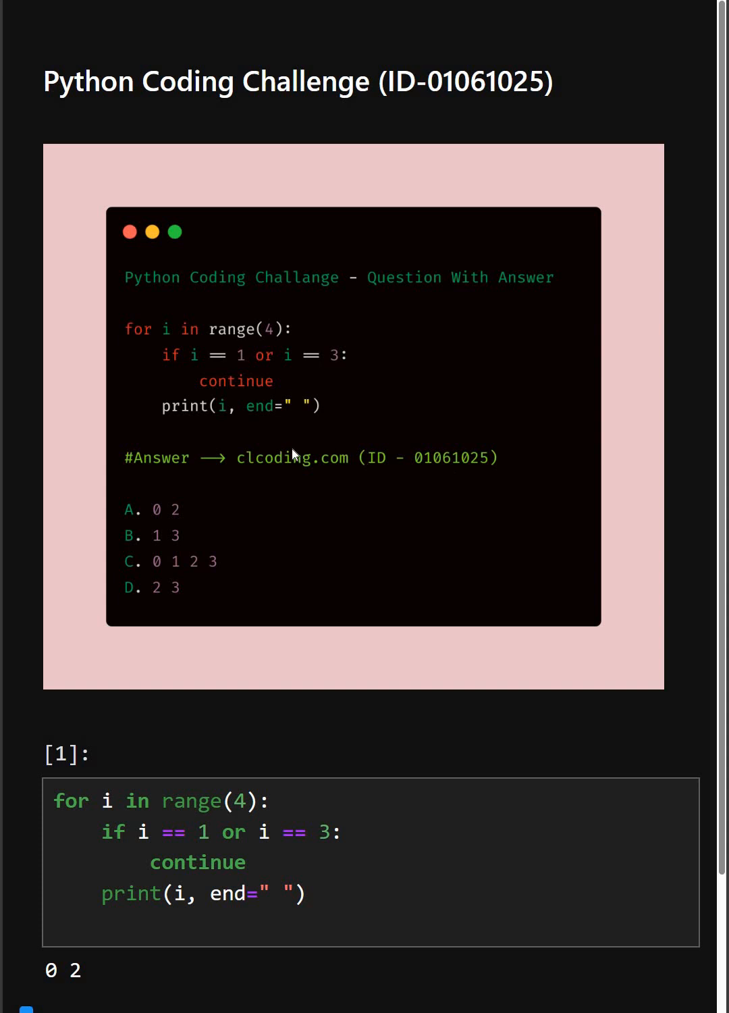
mouse_move(438, 474)
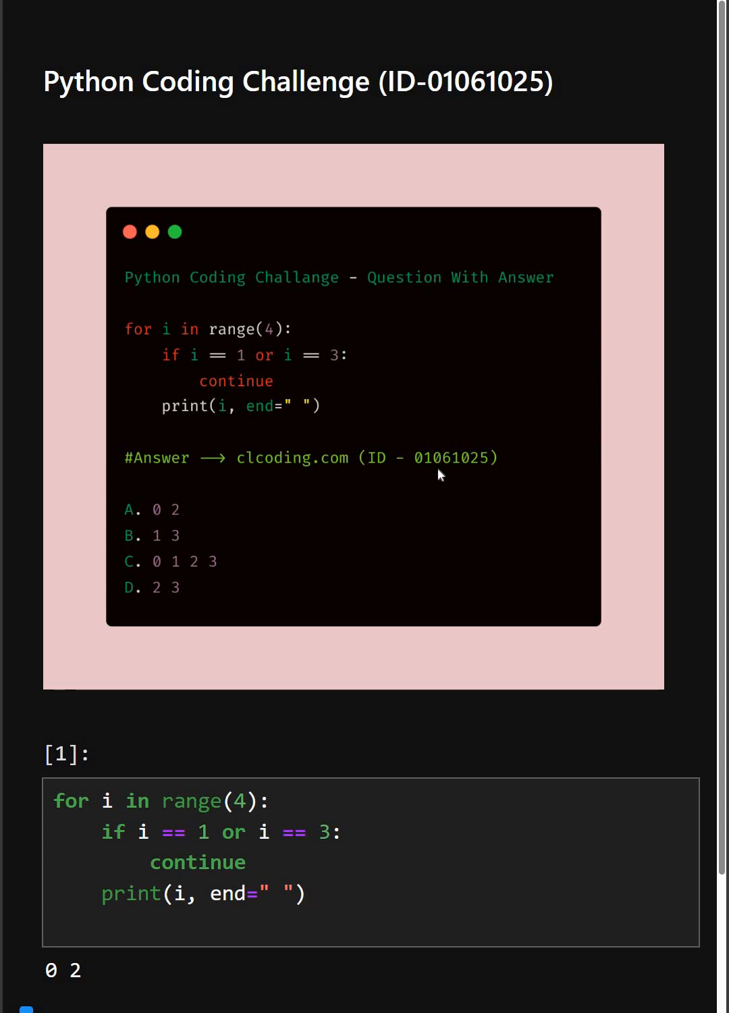